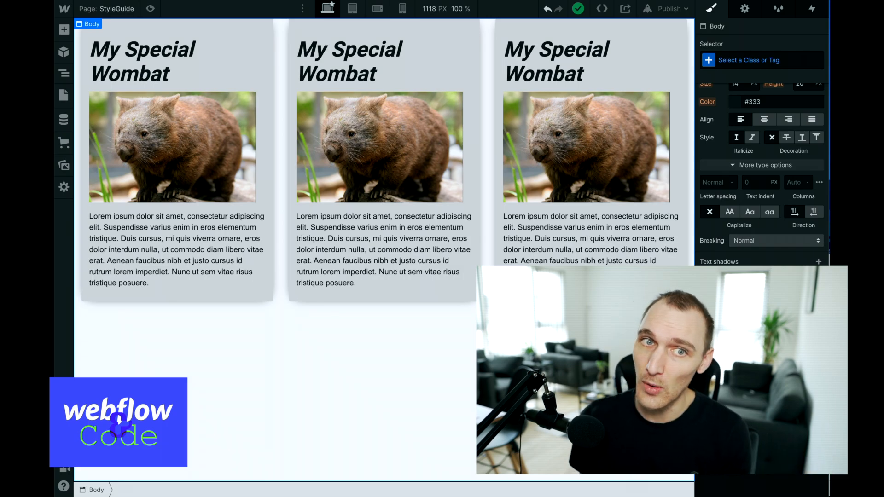
Switch from the StyleGuide page to the Home page with its empty div block.
click(63, 29)
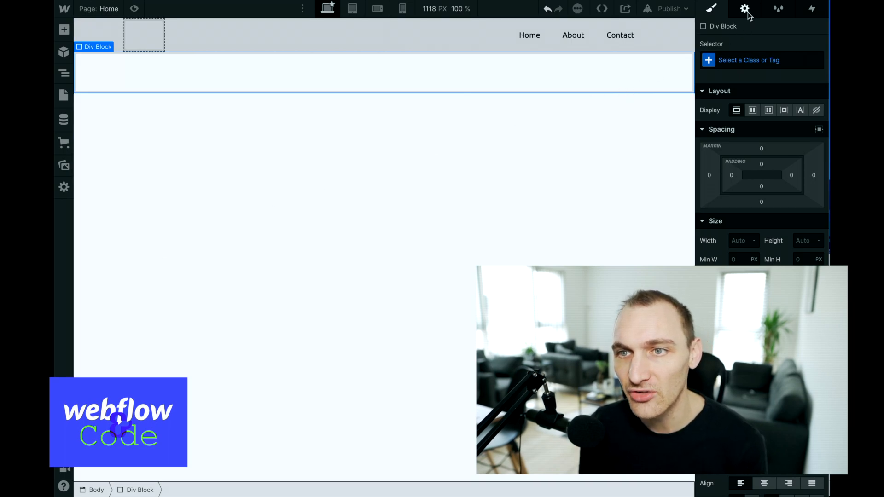
Give the Home page's empty div block the ID 'app' and show the site page list.
click(744, 9)
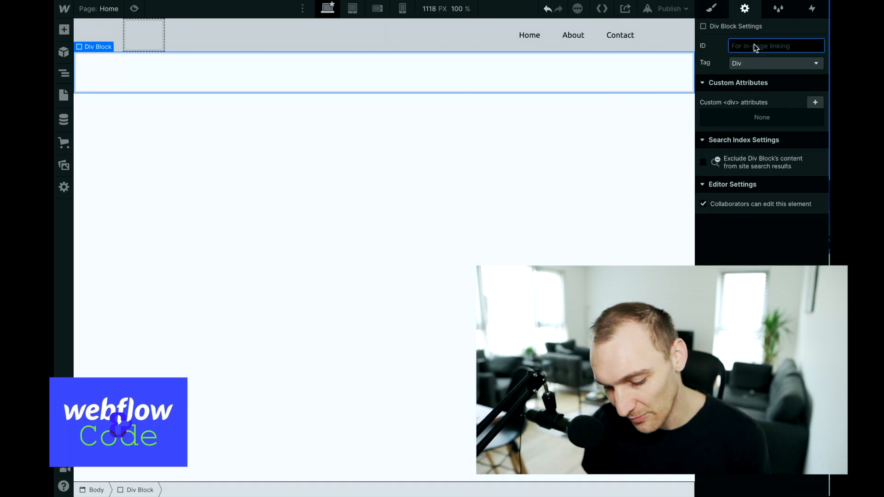
text(app)
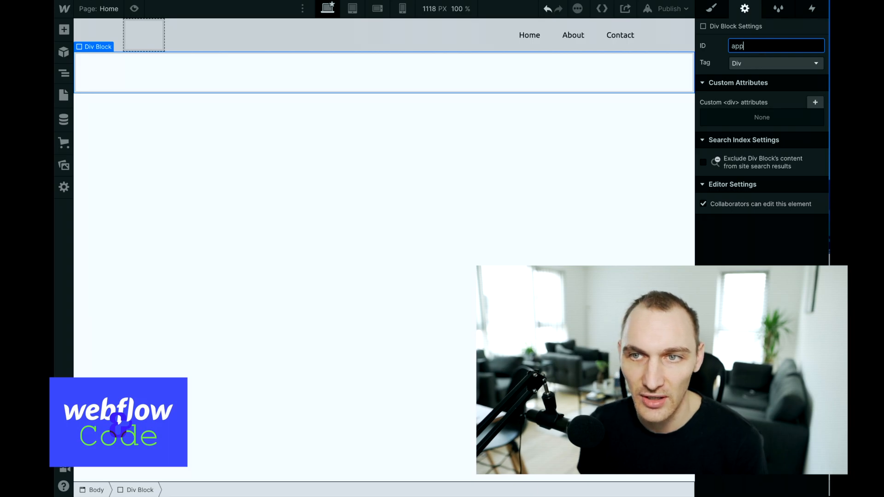
click(88, 24)
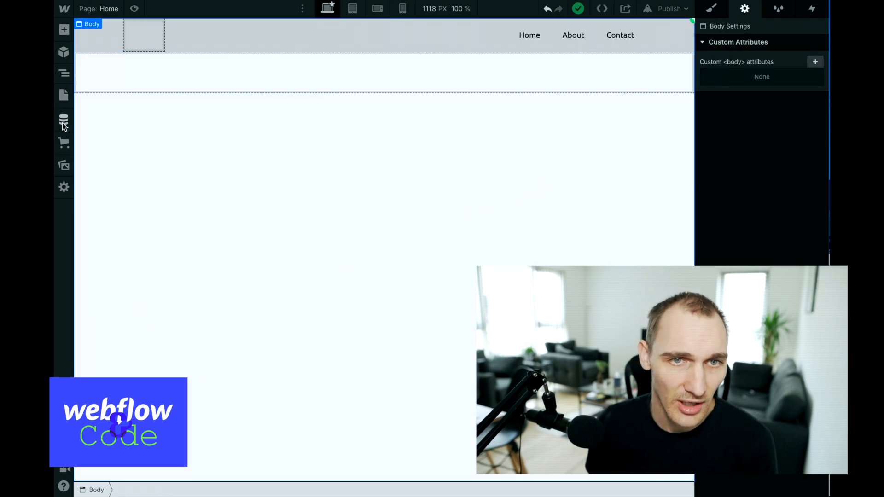
click(63, 95)
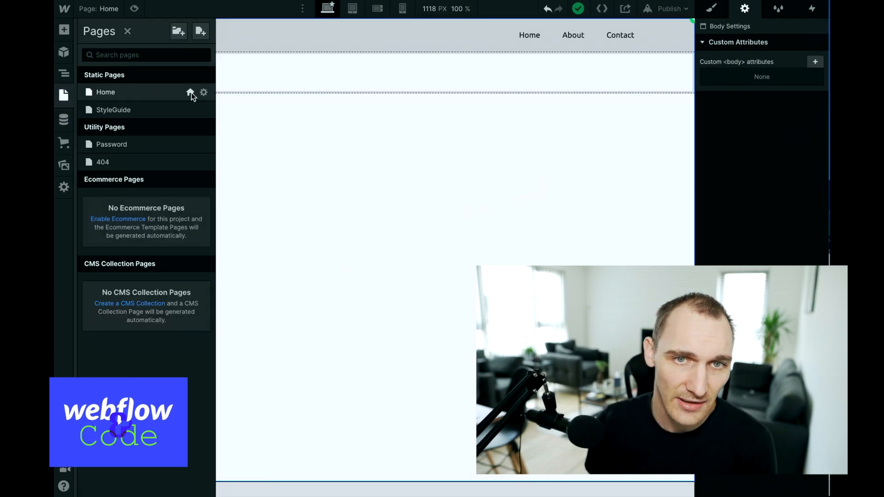
Add React 17, ReactDOM 17 and Babel script tags to Home's Before </body> code.
click(203, 92)
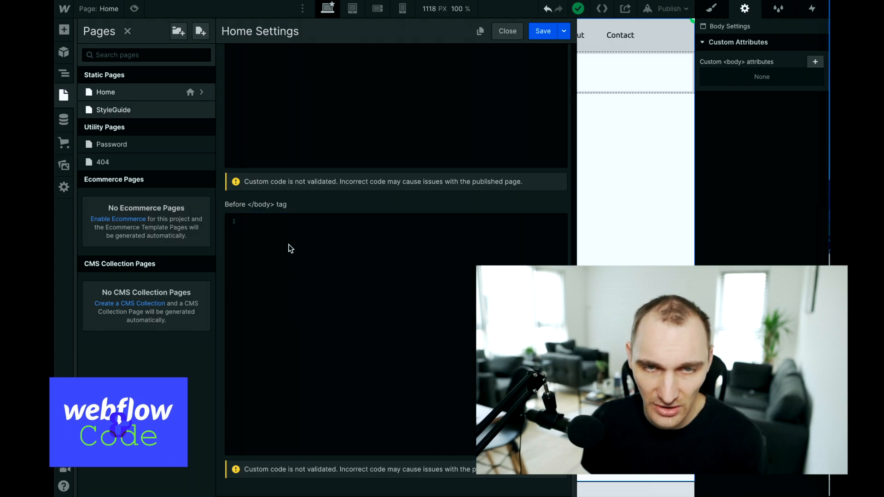
text(<script src="https://unpkg.com/react@17/umd/react.production.min.js"></script>)
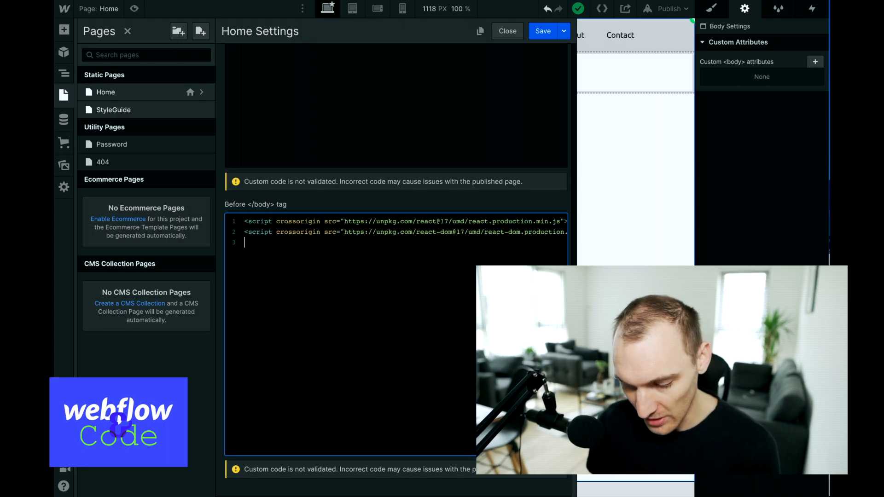
text(<script src="https://unpkg.com/babel-core@5.8.38/browser.js"></script>)
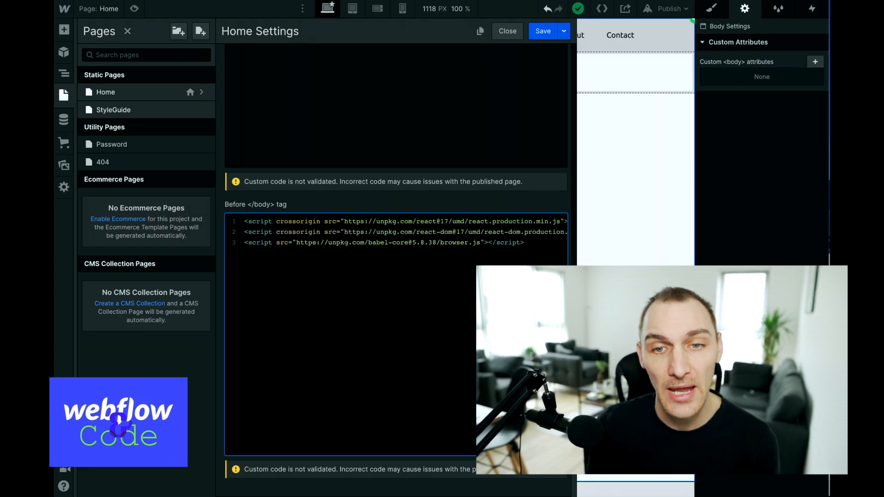
key(Enter)
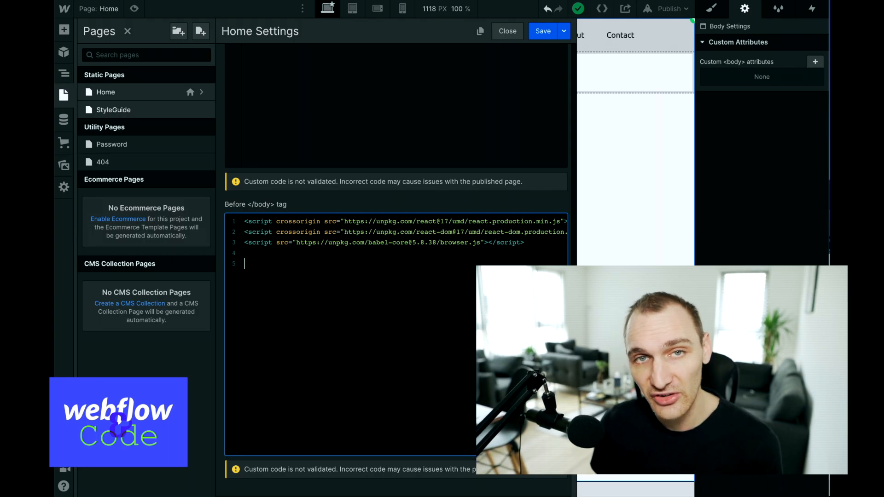
Add a <script type="text/babel"> block containing an empty ReactDOM.render( ) call.
text(<scri)
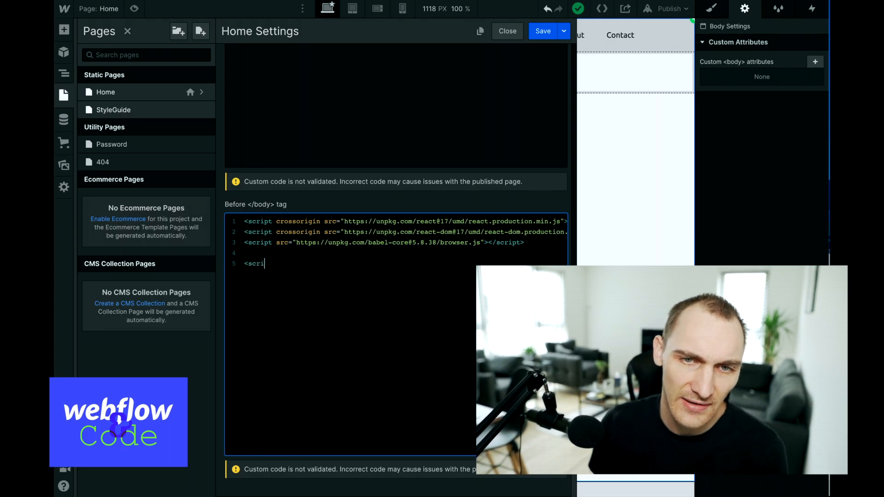
text(pt >)
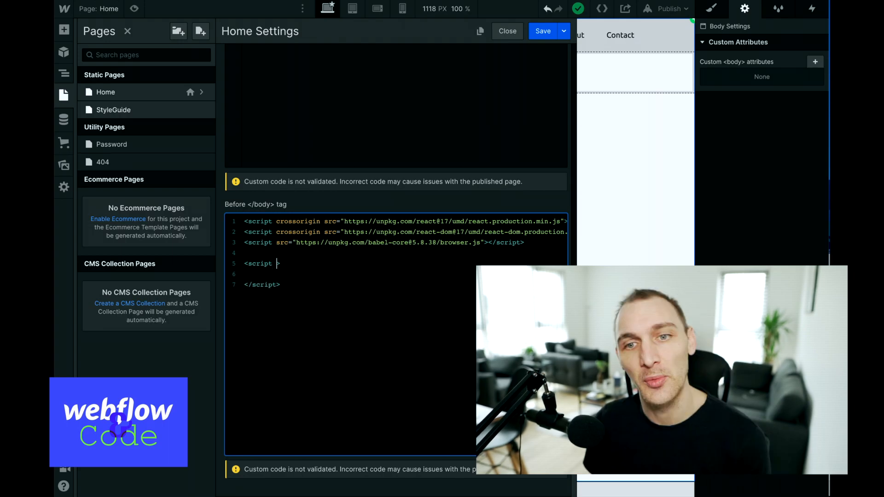
text(ty)
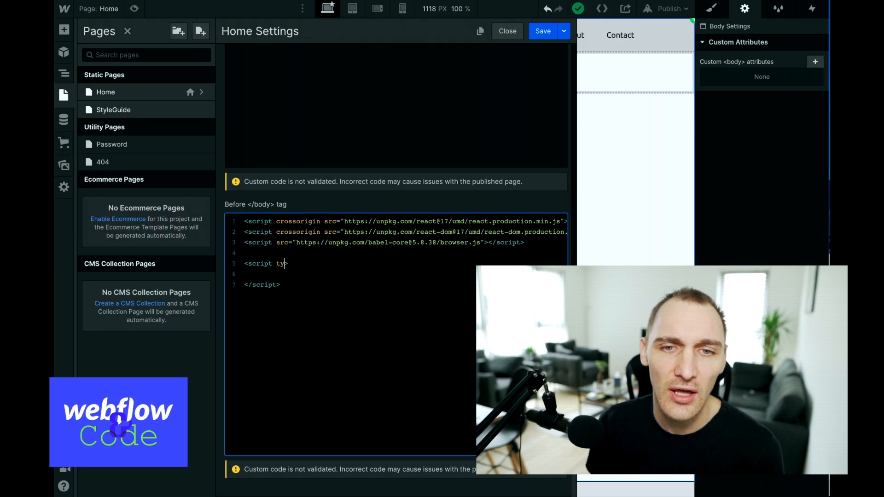
text(pe=")
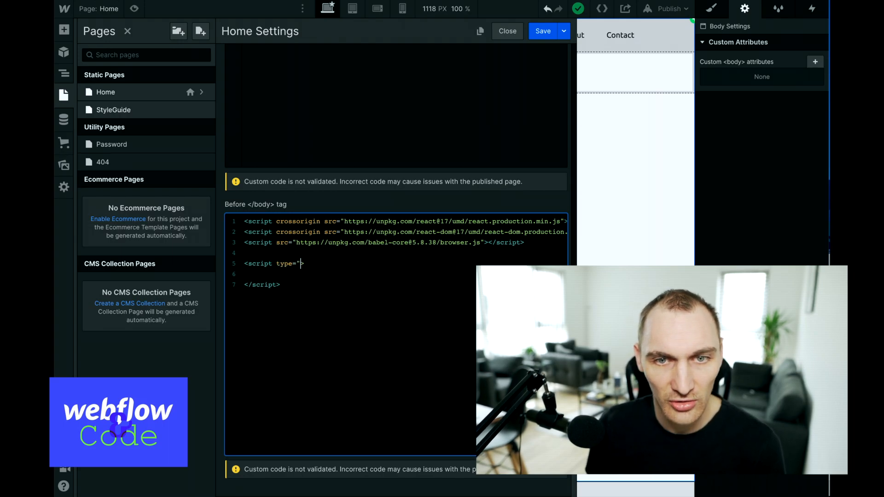
text(text/babel)
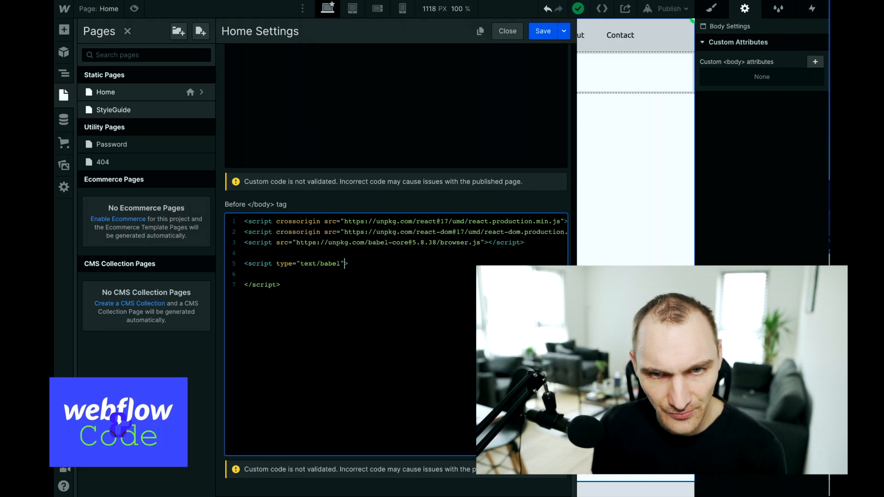
text(ReactDOM.rend)
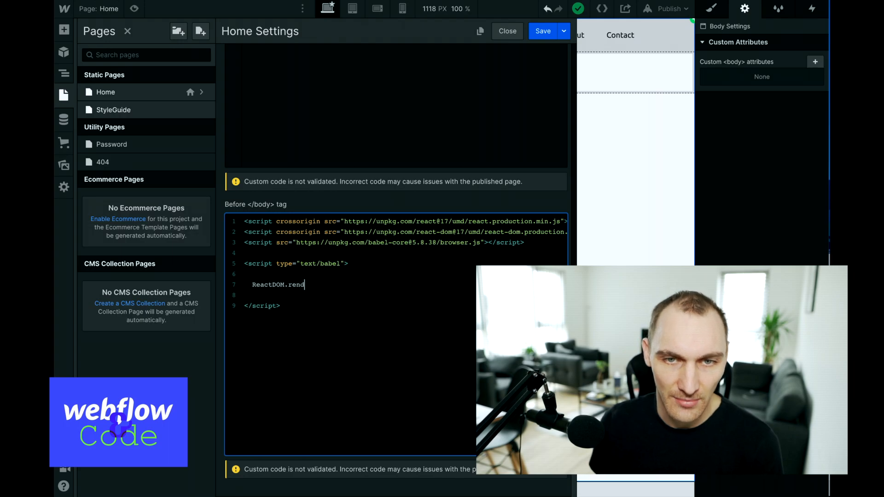
text(er()
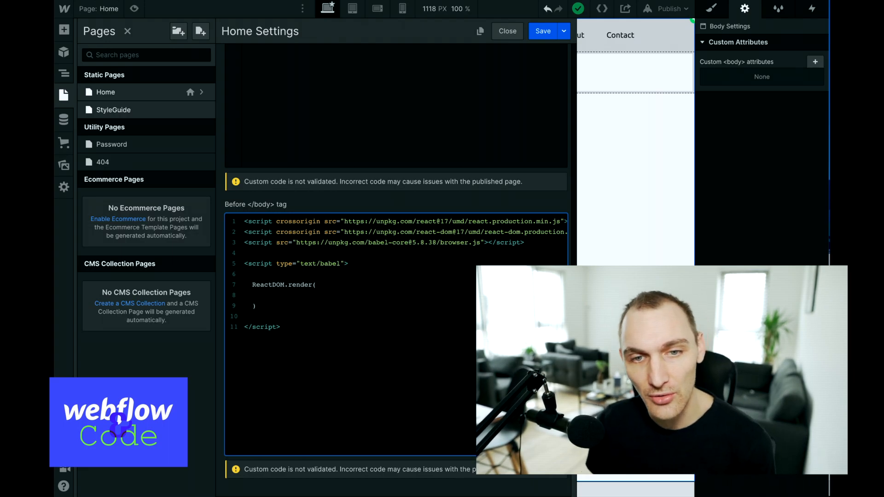
Define class App extends React.Component whose render returns <div>Hello React</div>.
text(class)
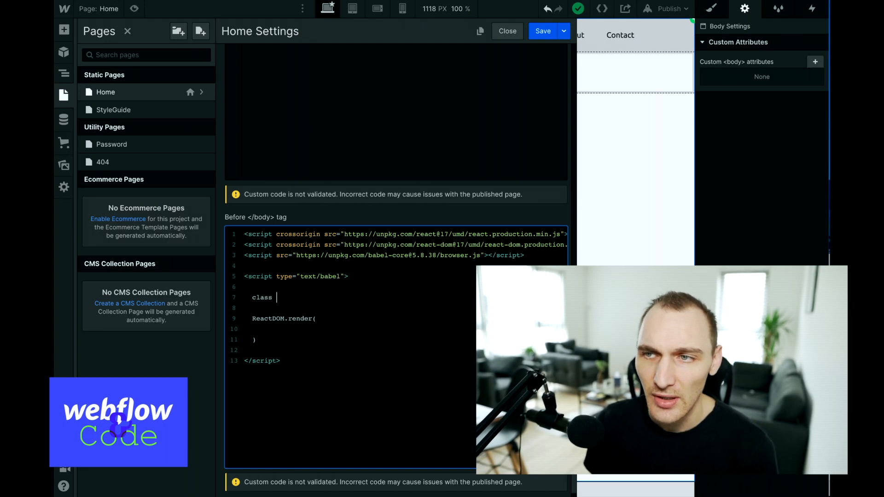
text(App)
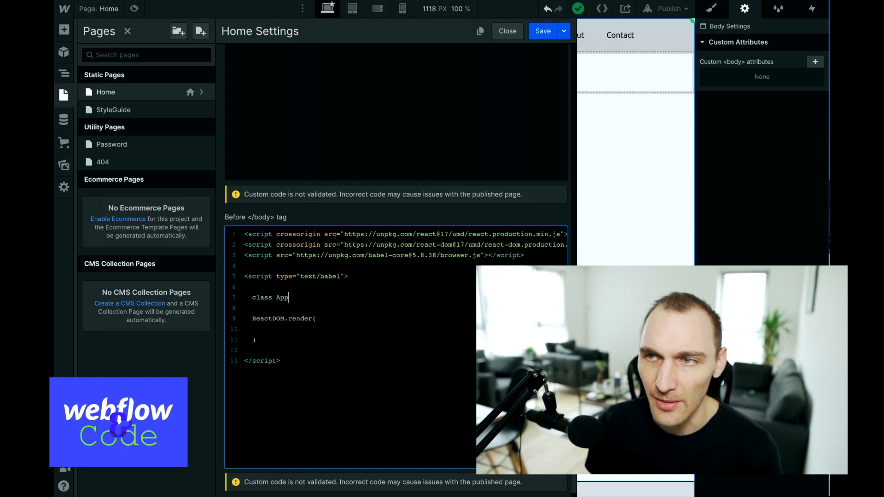
text(extends React.Component {)
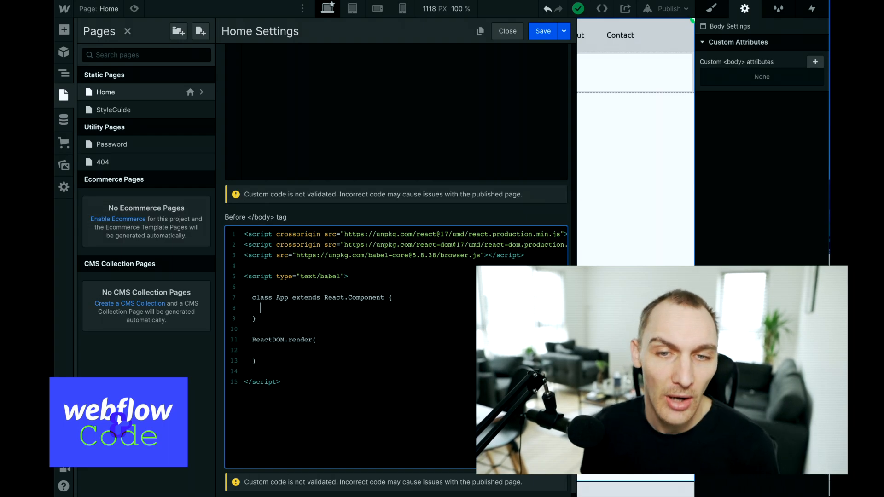
text(rendecr)
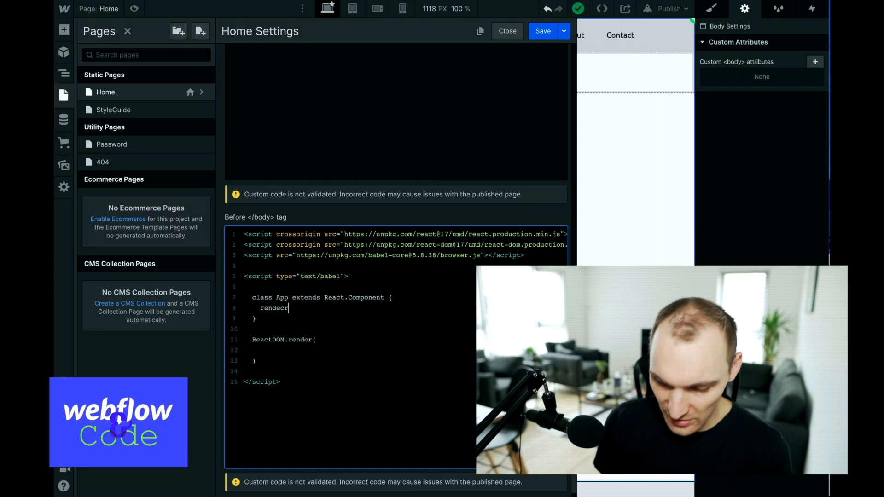
text({)
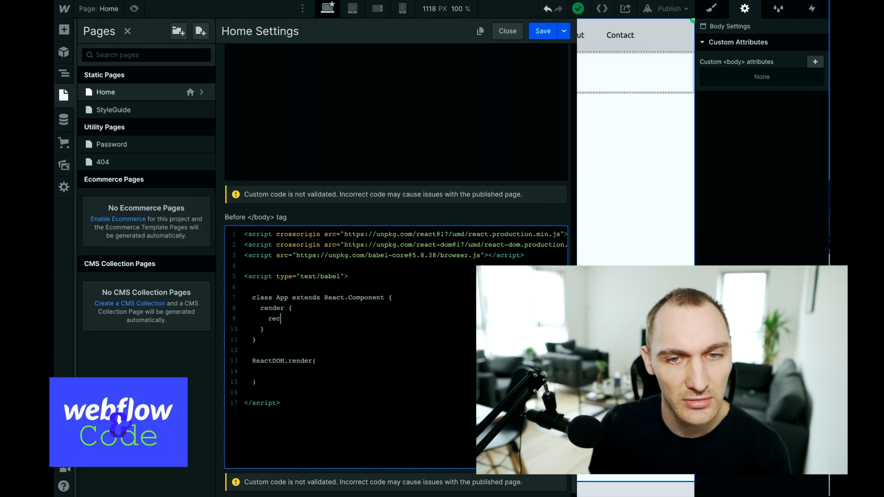
text(return ()
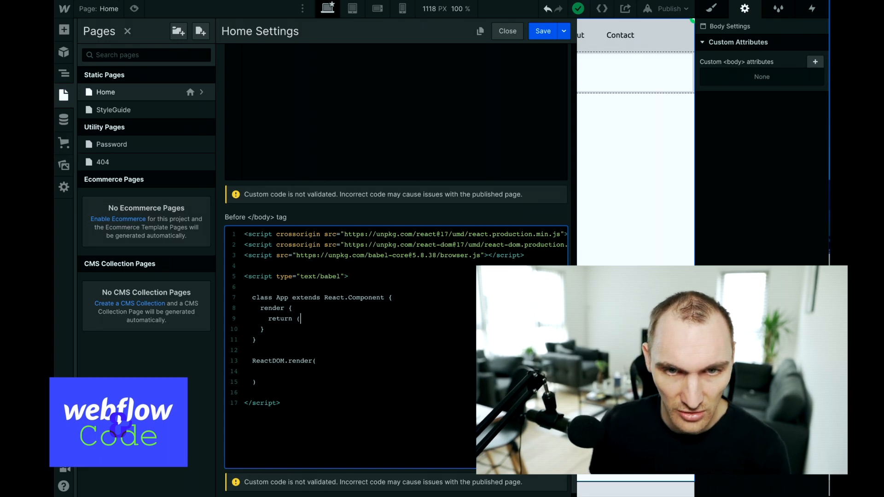
key(Enter)
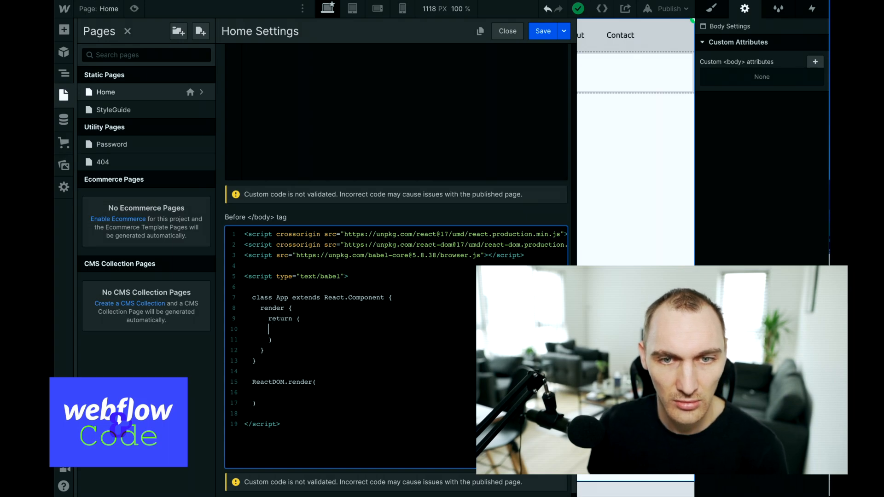
text(<)
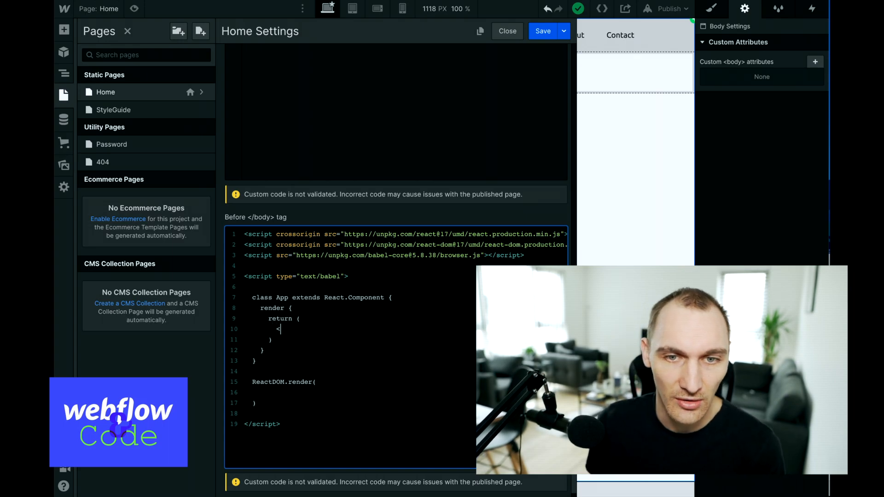
text(<div>)
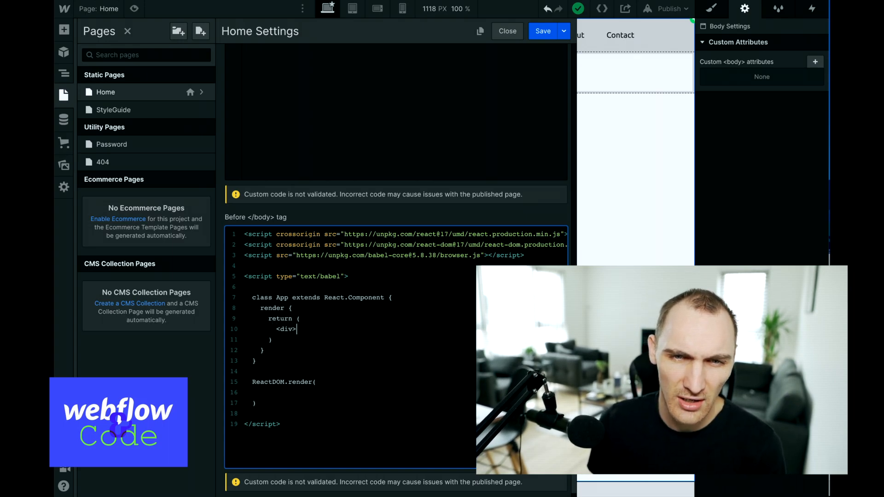
text(Hello React)
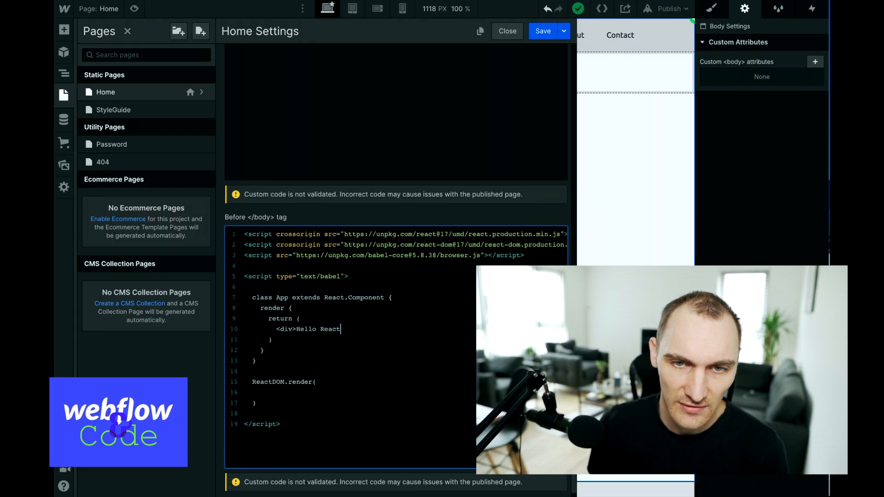
text(</div>)
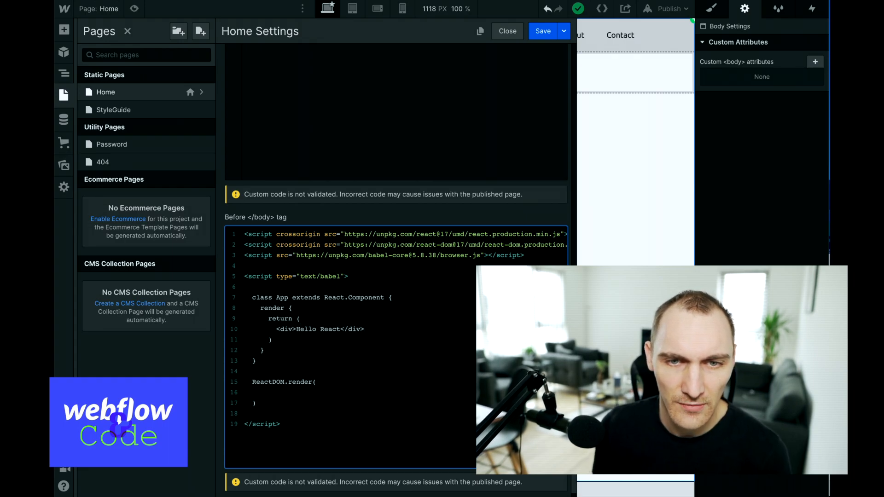
Complete ReactDOM.render(<App />, document.getElementById('app')).
double_click(282, 297)
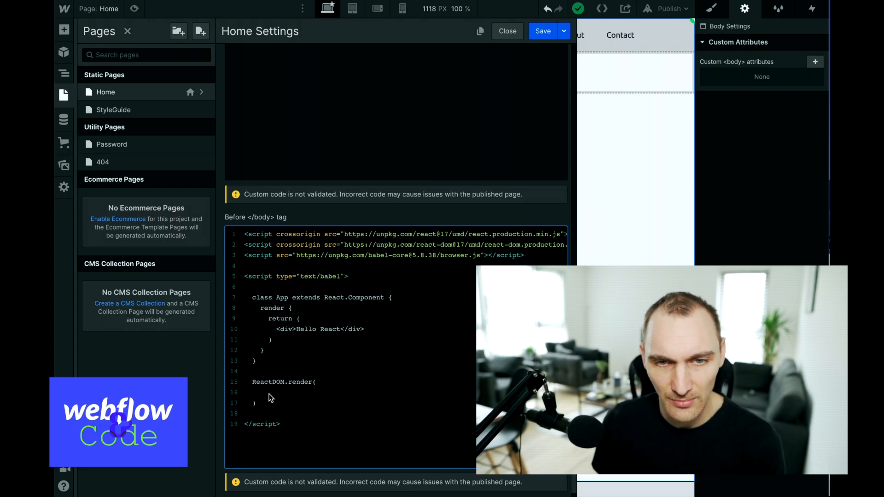
text(App,)
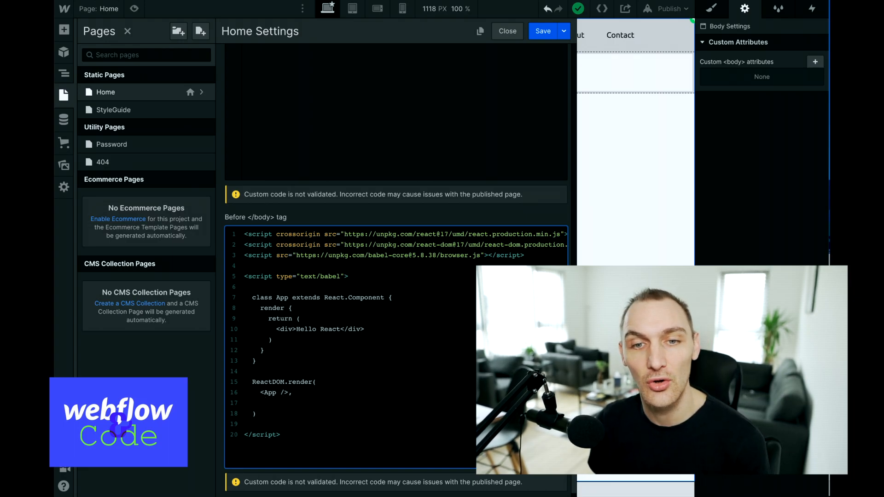
text(d)
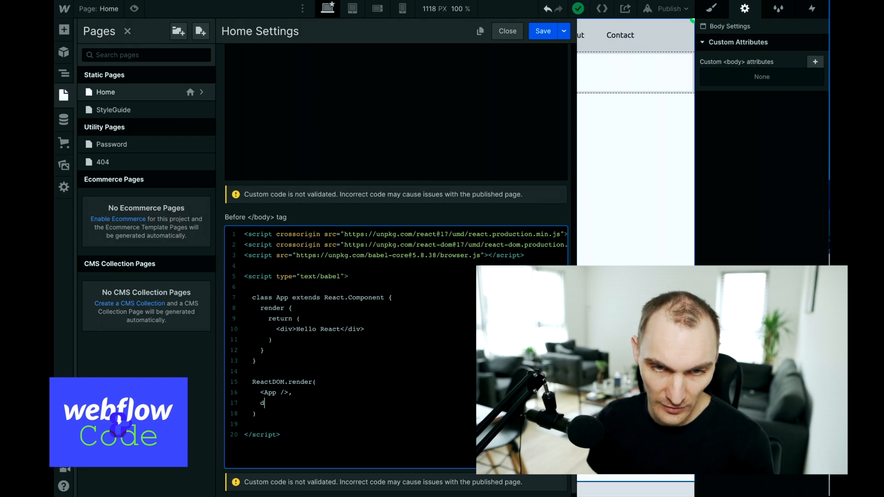
text(ocument.getElementByI)
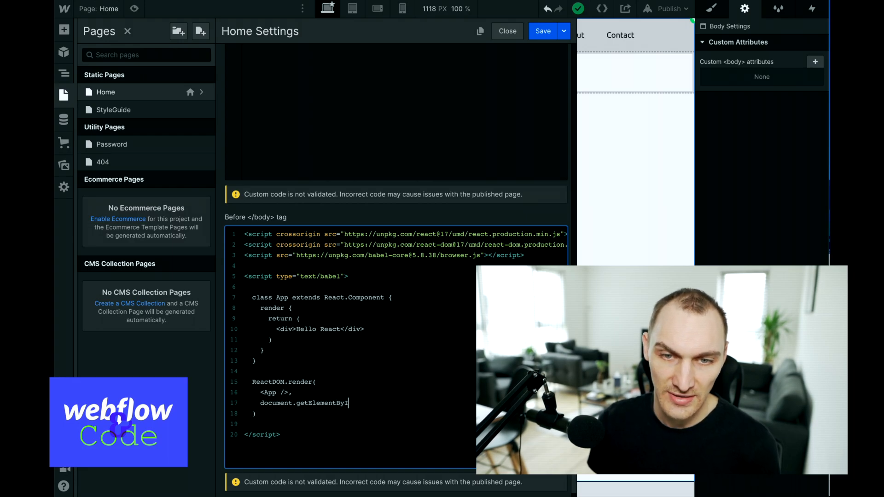
text(('app)
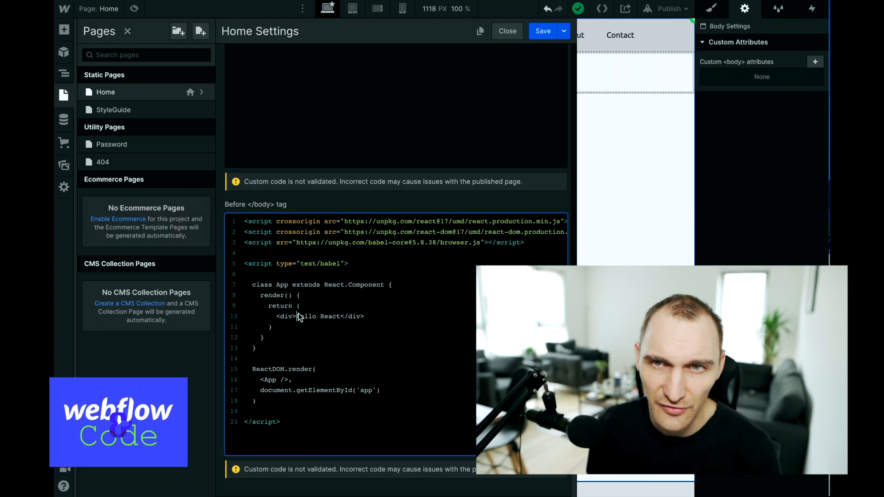
Begin function Card() { return ( above the App class.
click(540, 31)
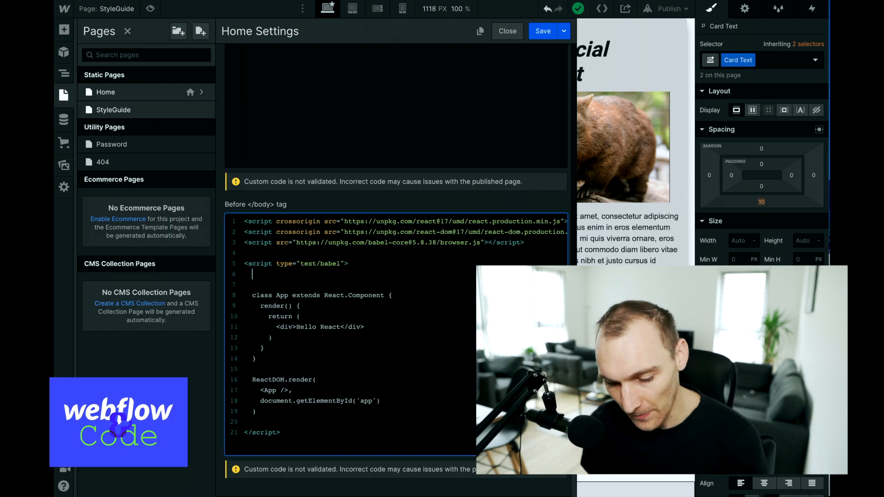
text(function)
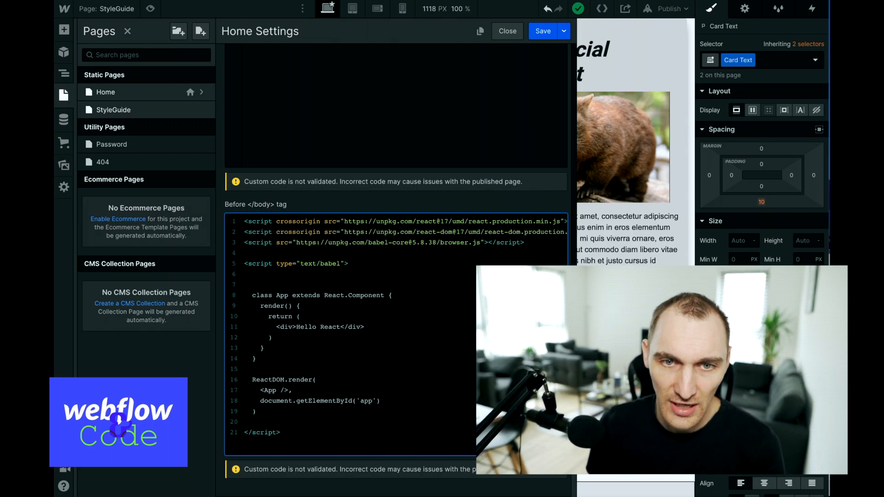
text(function Car)
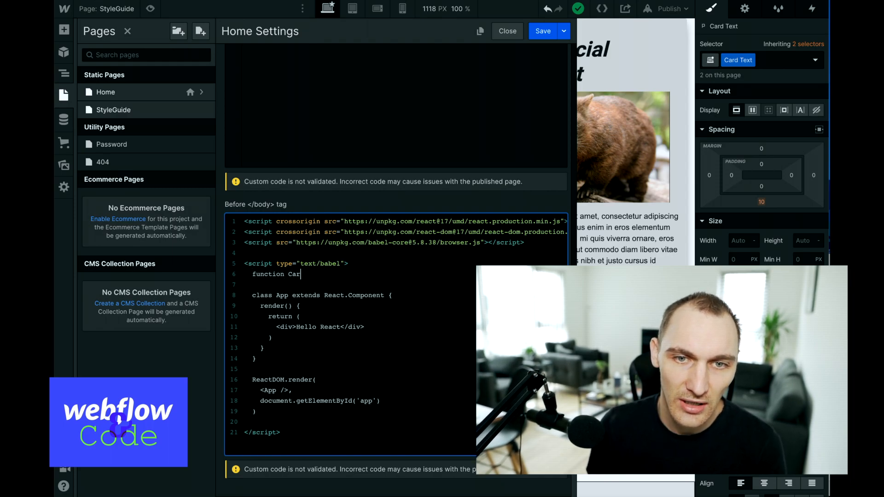
text(d() {)
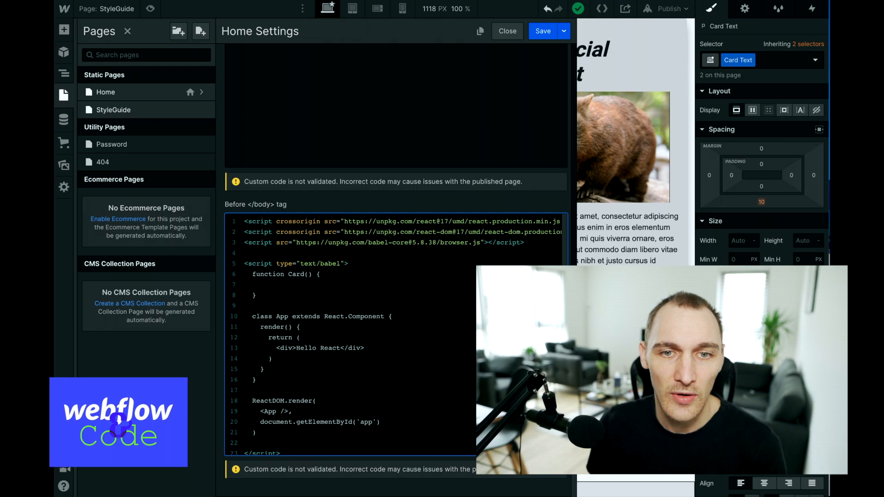
text(return)
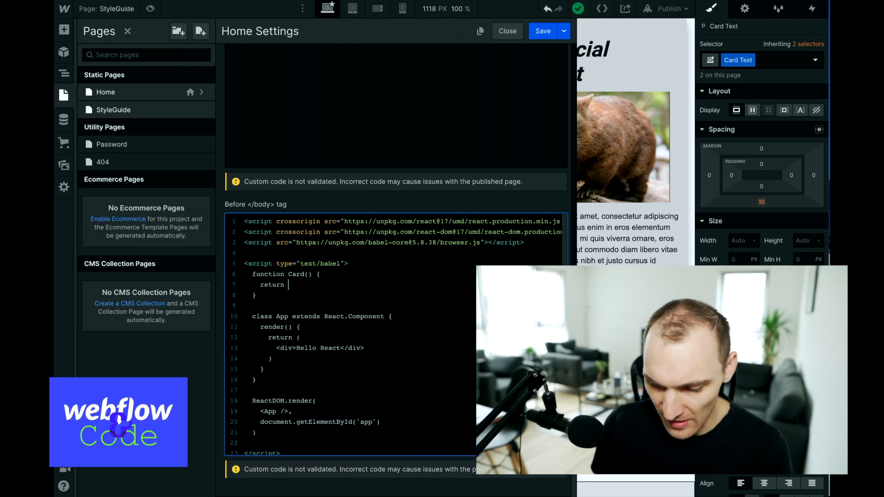
text(()
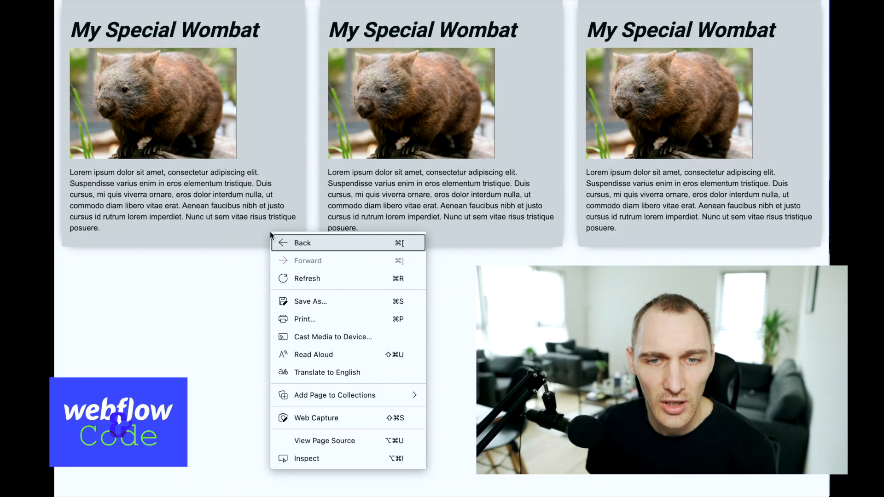
Make Card return an article with h1, img and p, and have App render <Card />.
click(307, 459)
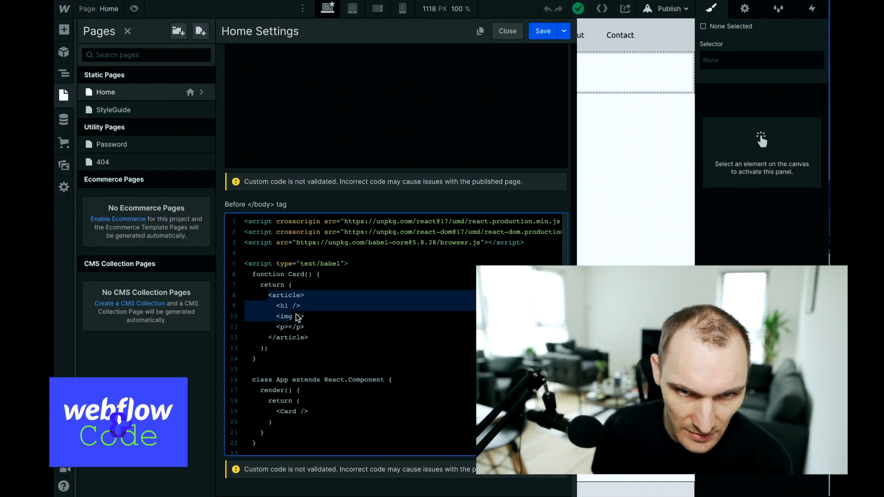
Use props.header, image, paragraph in Card with card classes; pass 'My Special Wombat' and 'Their name is John'.
text(amet, consectetur adipiscing elit. Suspendisse varius enim)
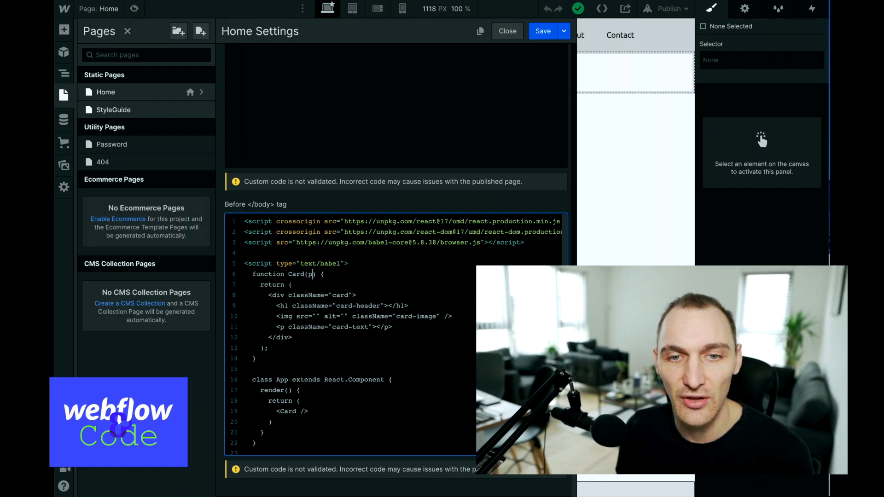
text(rops)
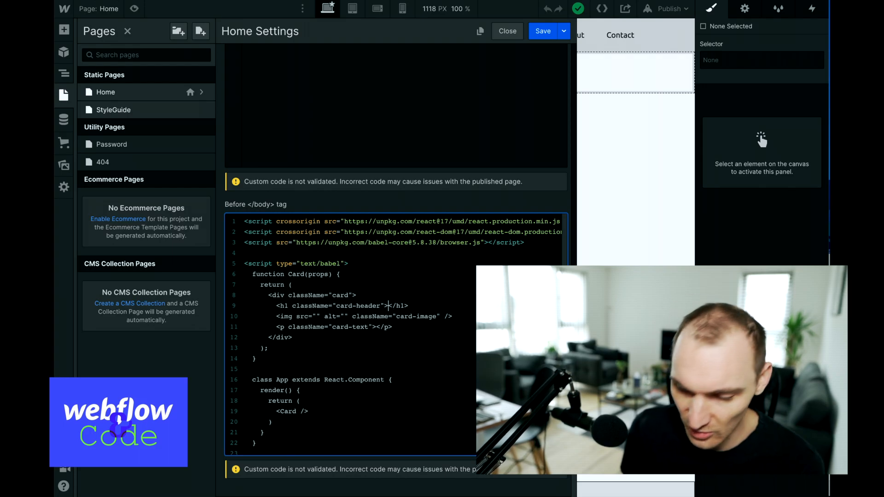
text({props.paragraph)
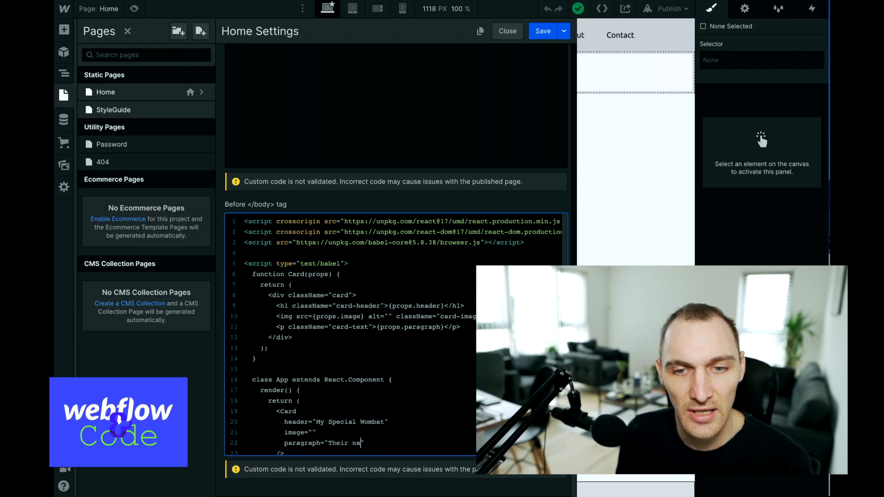
text(me is ")
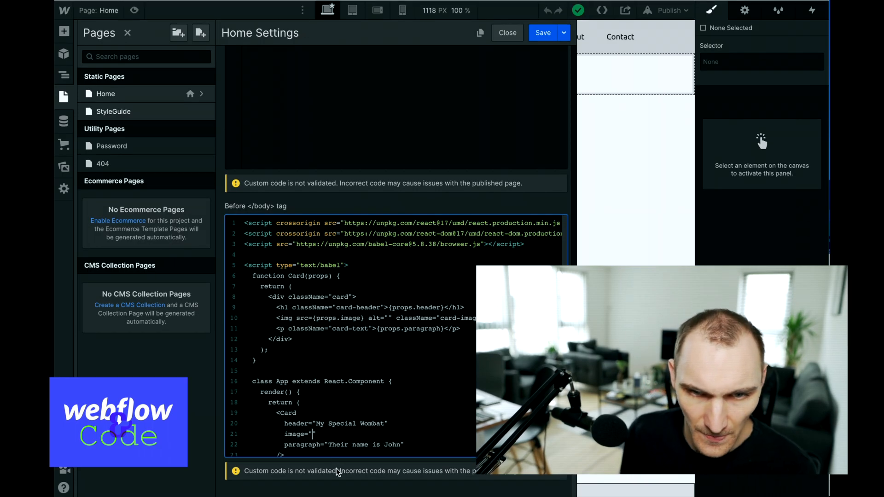
Save the code and check the live card's 'My Special Wombat' heading in Edge.
click(541, 32)
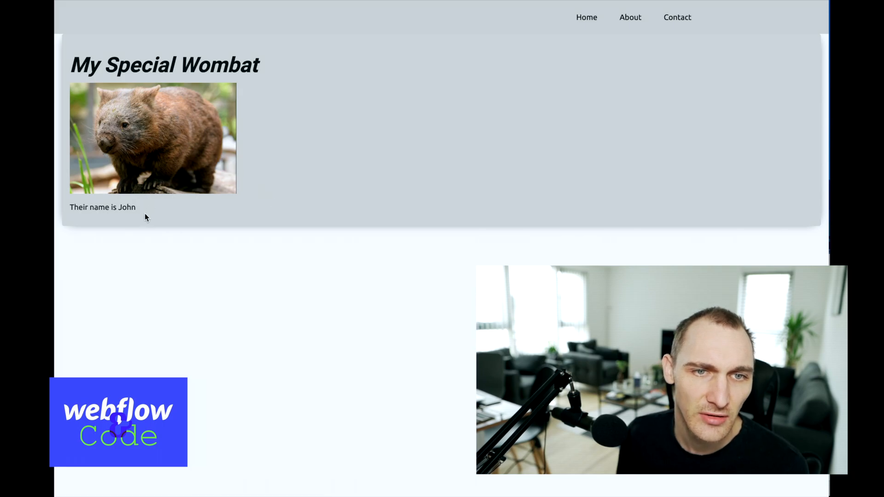
triple_click(164, 64)
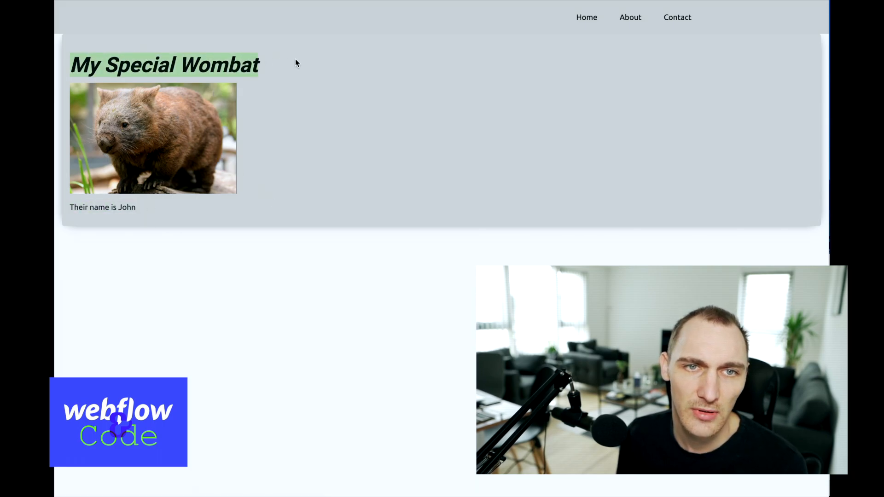
click(282, 102)
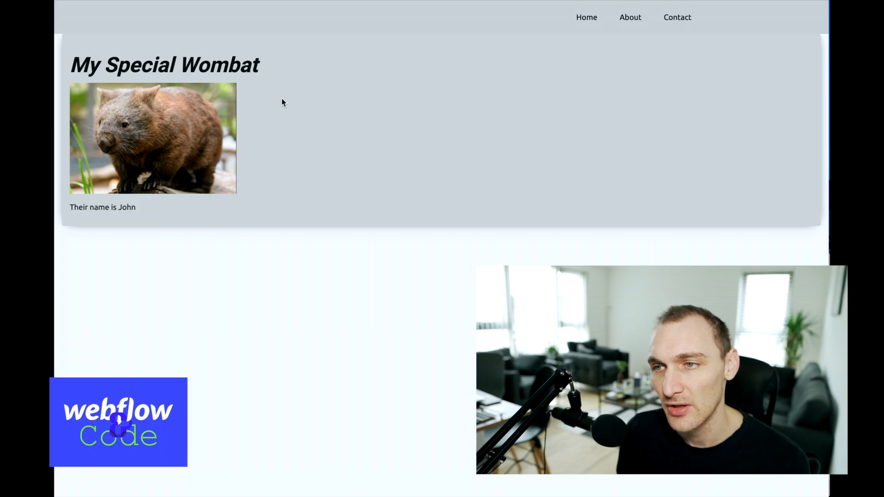